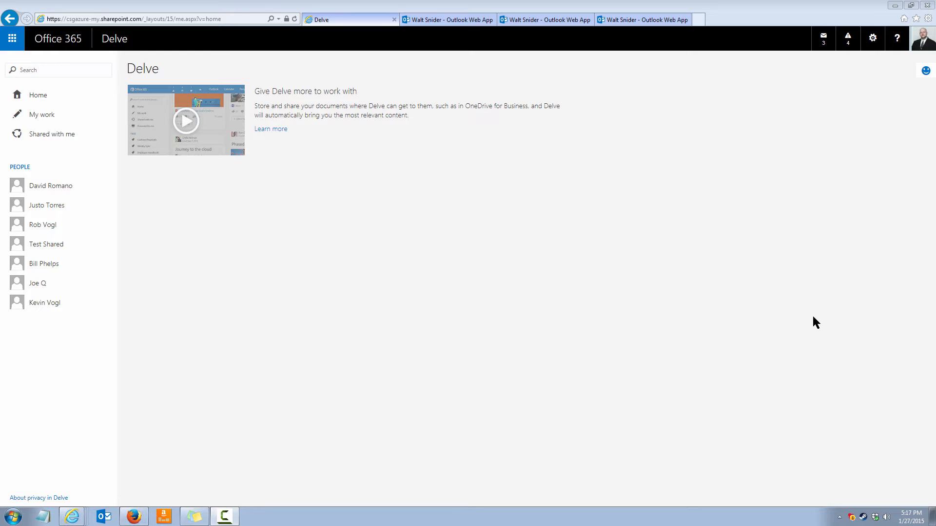
mouse_move(821, 321)
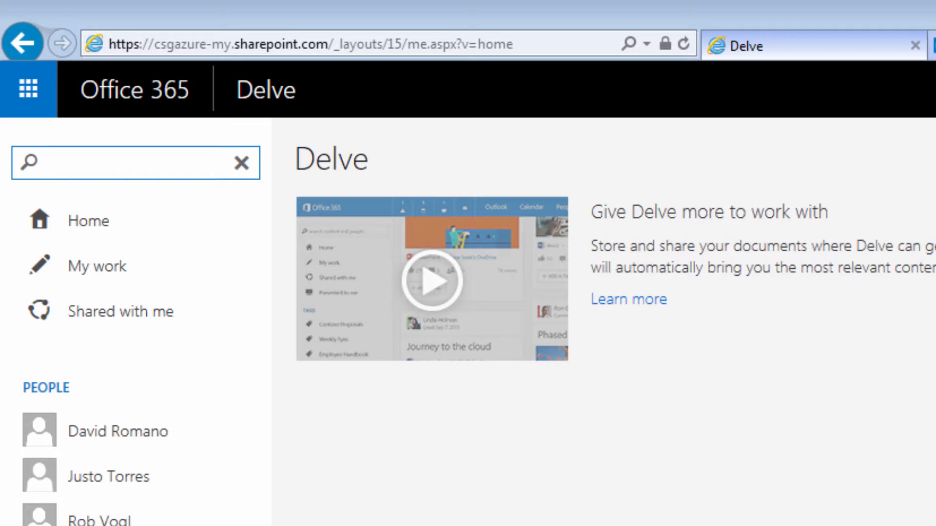
Search Delve for 'training' to list the Office 365 and Office 2013 quick reference guides
left_click(136, 163)
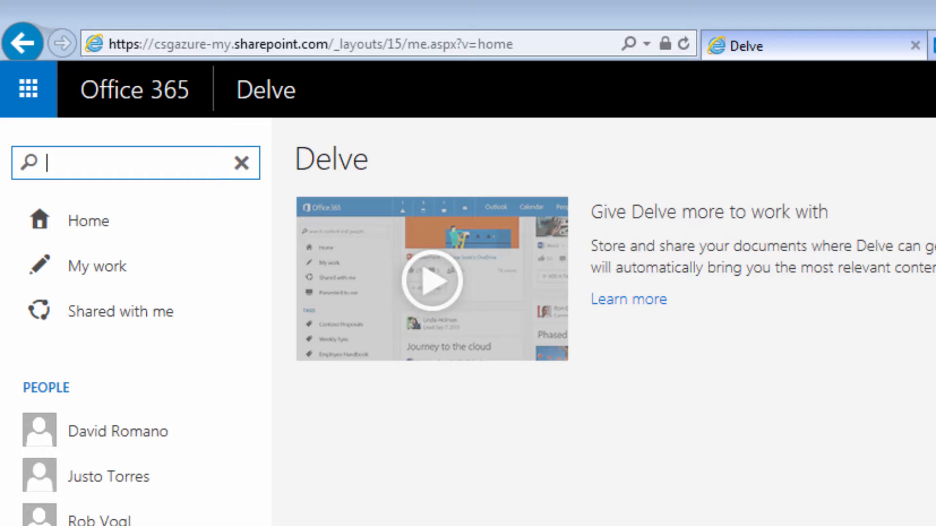
type("t")
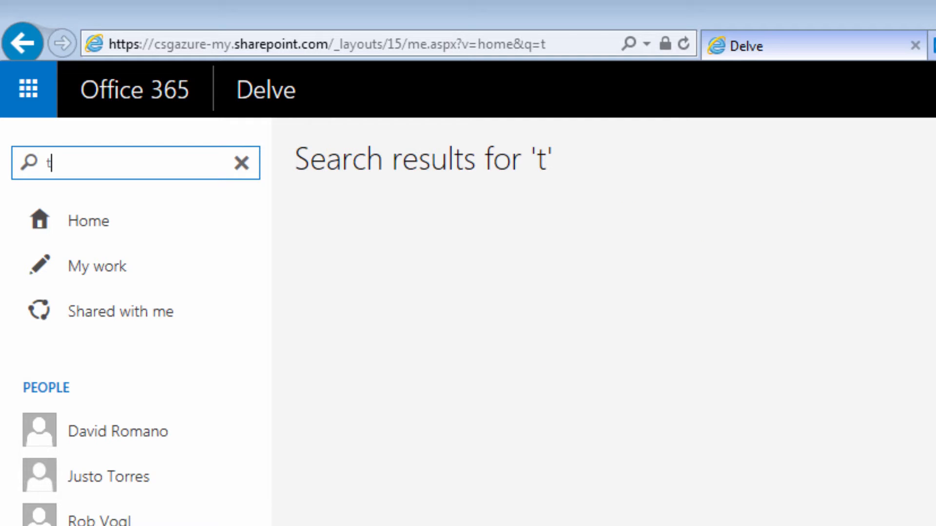
type("raining")
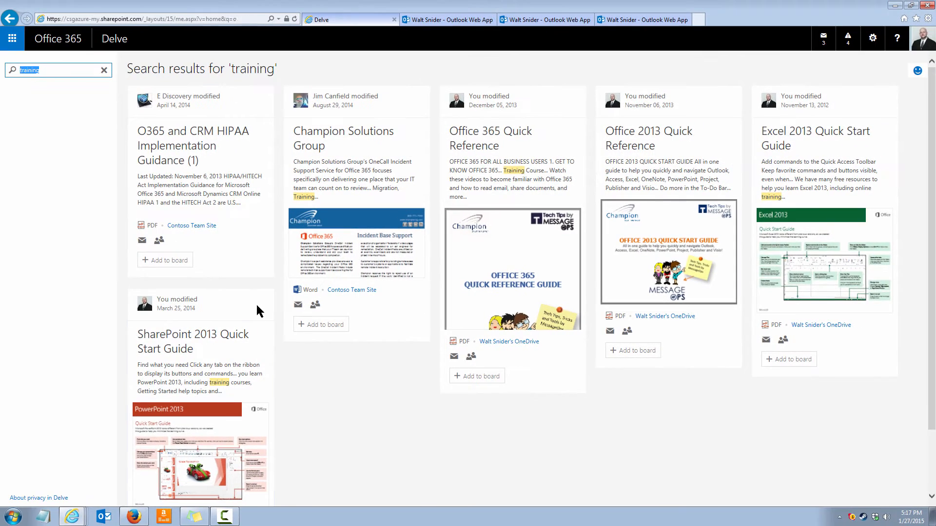
Search for 'owa' and browse the OWA calendar and email quick-lesson videos
type("owa")
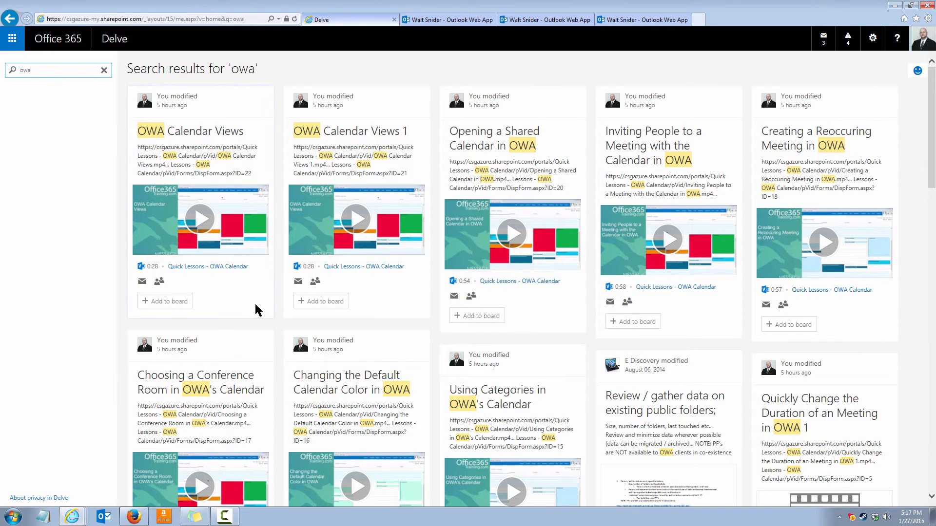
mouse_move(313, 164)
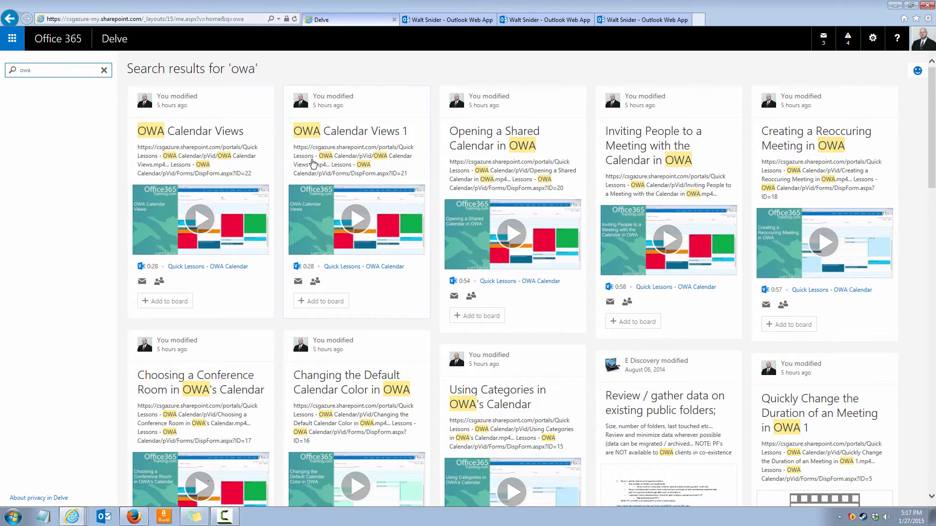
scroll("down", 3)
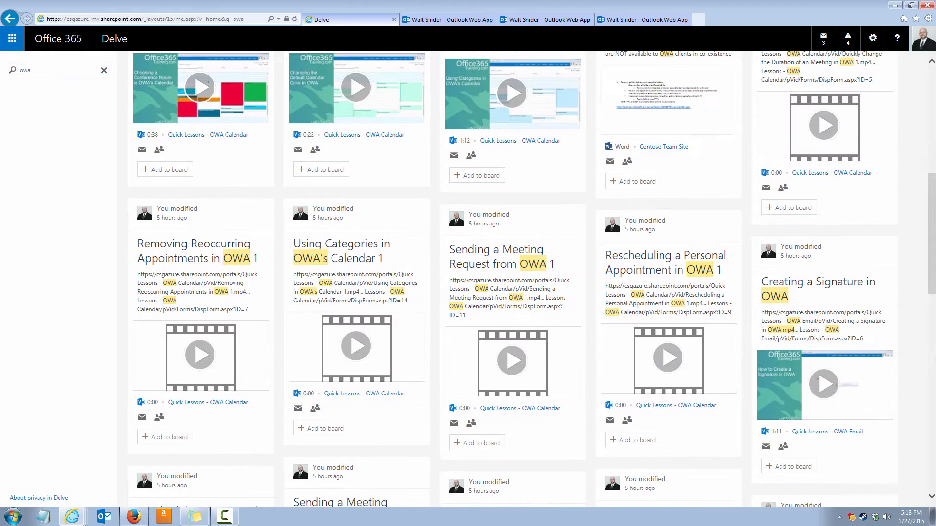
scroll("down", 3)
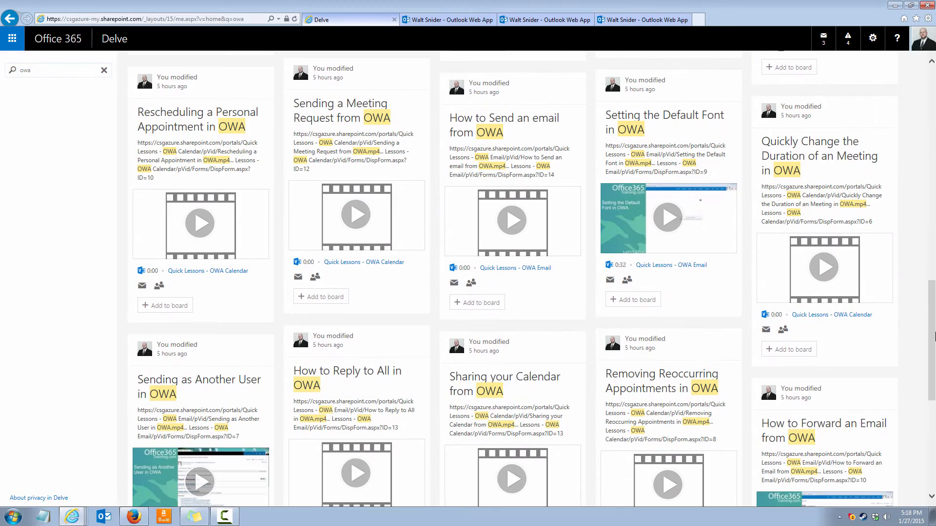
scroll("down", 3)
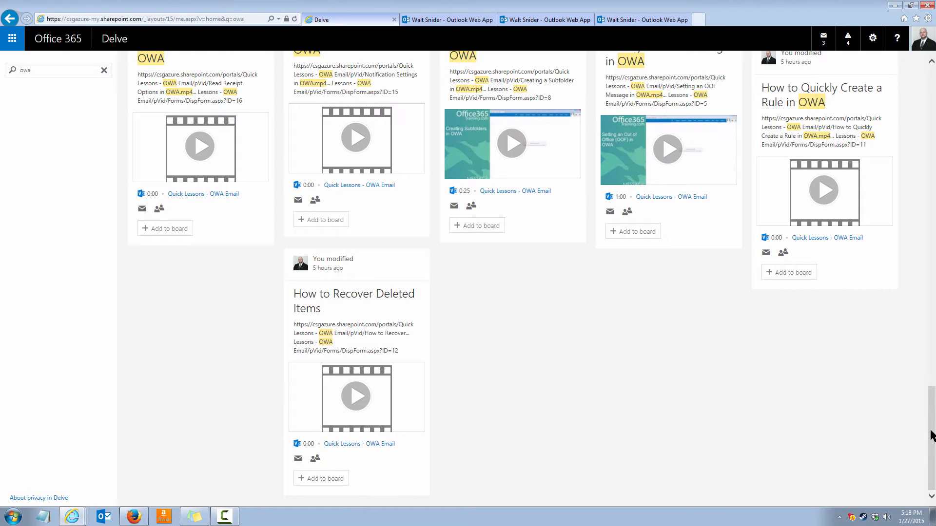
scroll("up", 3)
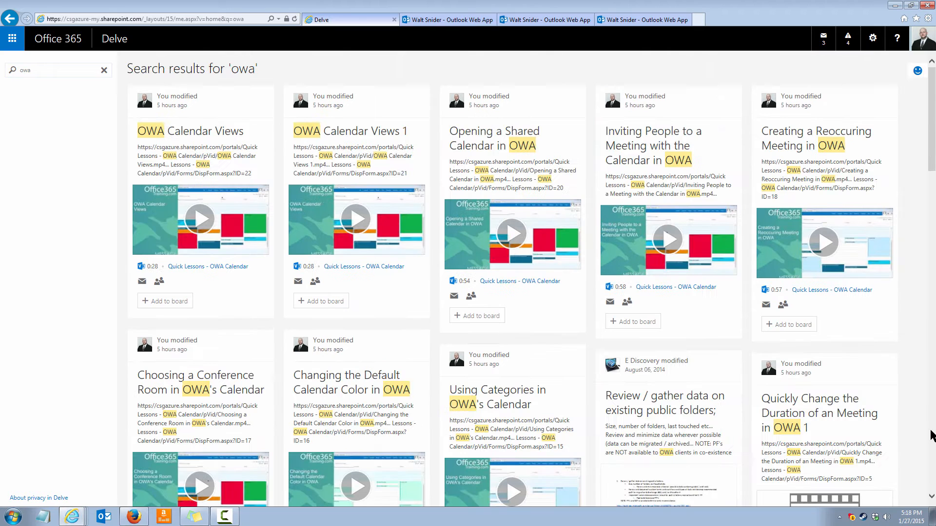
left_click(56, 70)
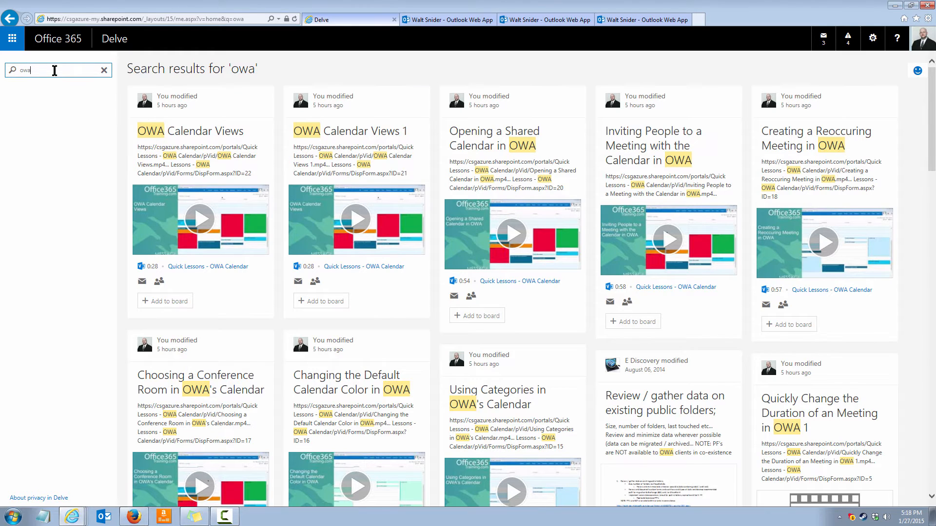
mouse_move(511, 239)
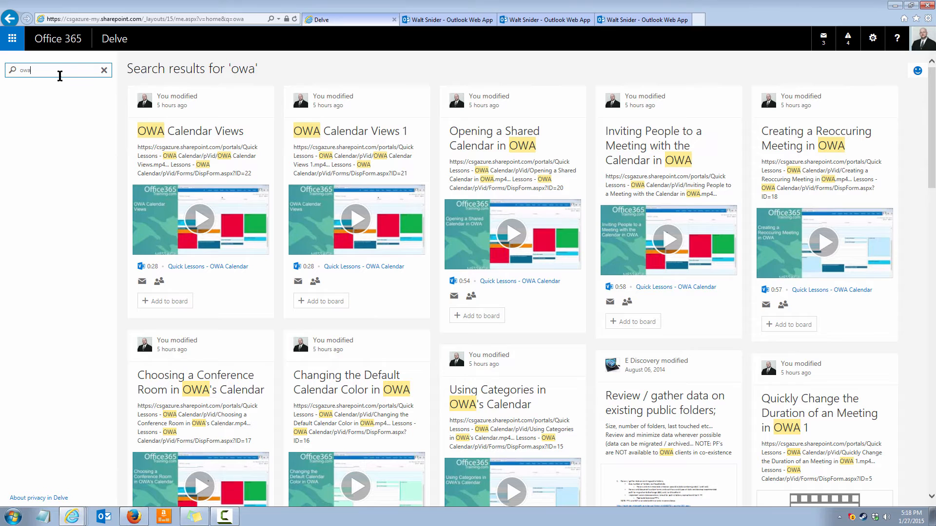
Narrow the search to 'owa email' and review the OWA email lesson videos
type("email")
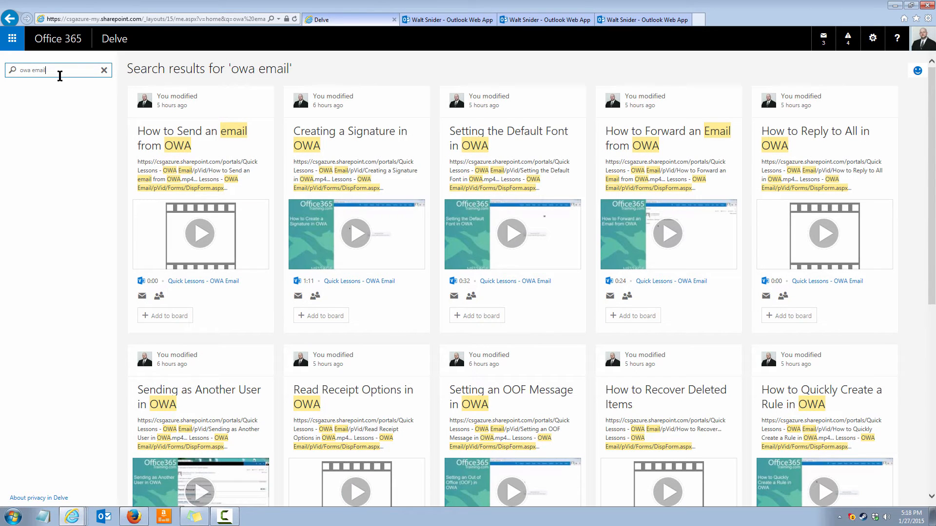
mouse_move(455, 254)
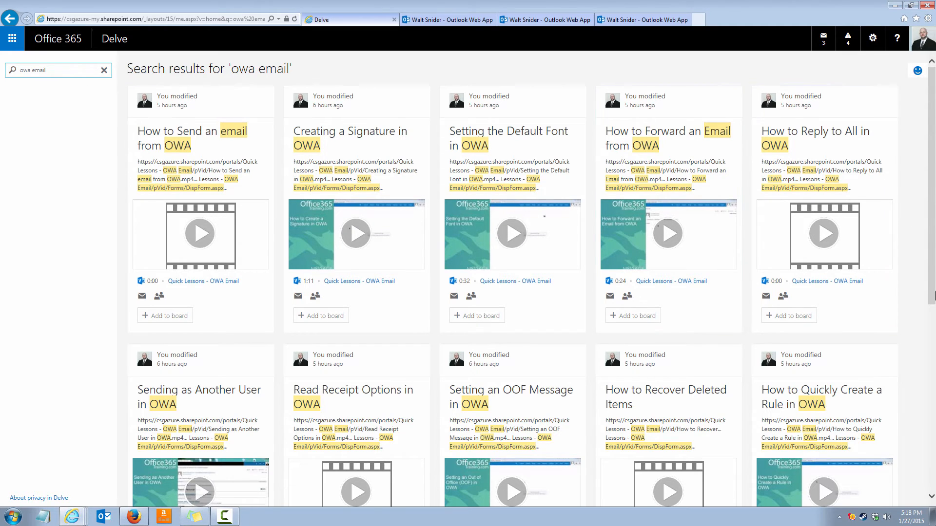
scroll("down", 3)
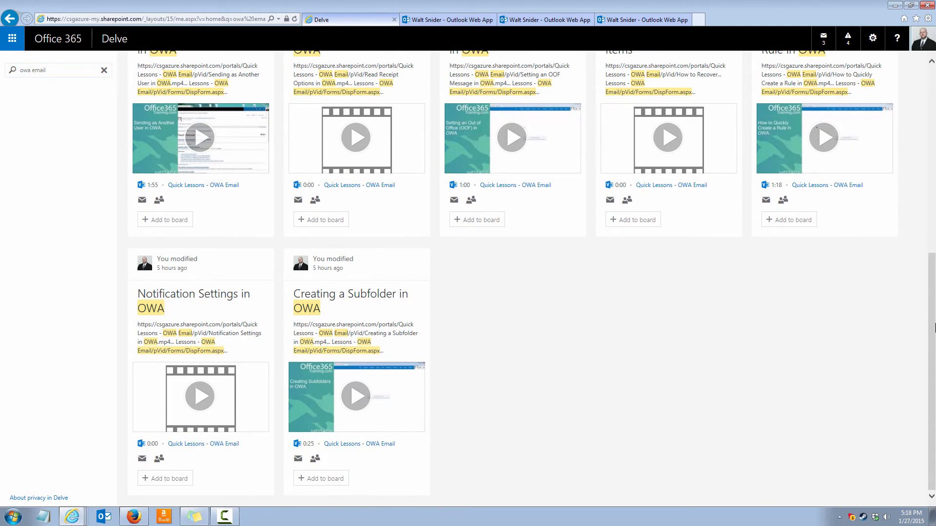
scroll("up", 3)
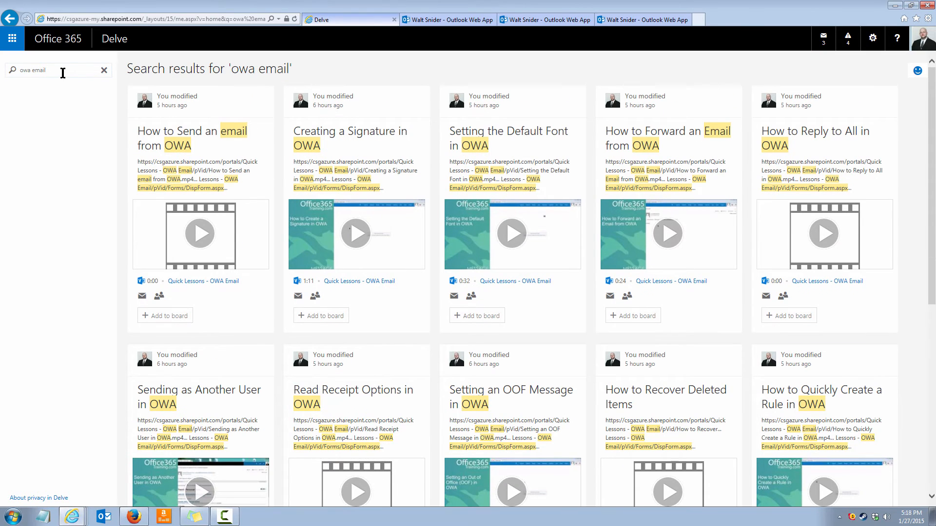
triple_click(54, 70)
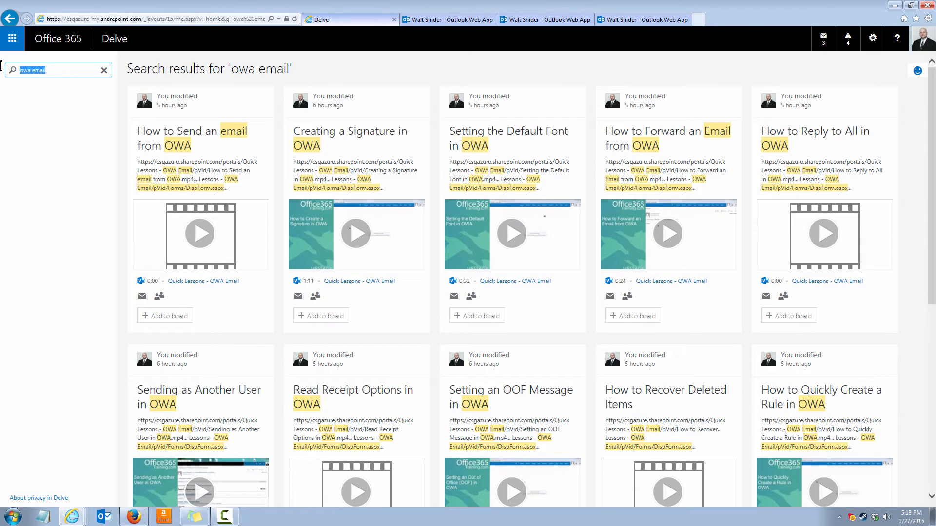